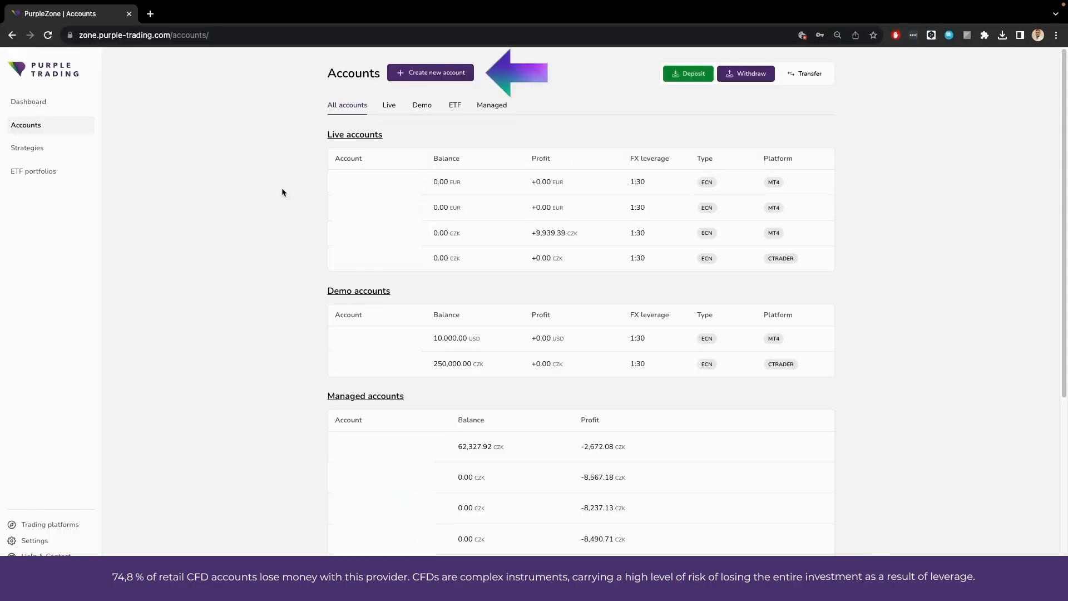
pyautogui.moveTo(507, 104)
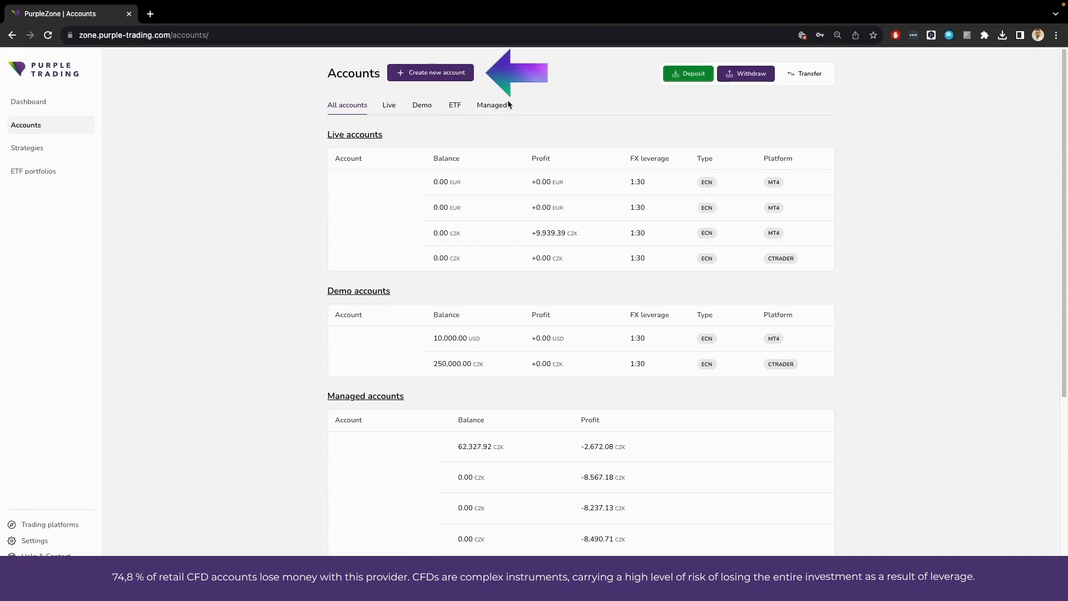
# Step: Start creating a new account and make it a Demo account
pyautogui.click(430, 74)
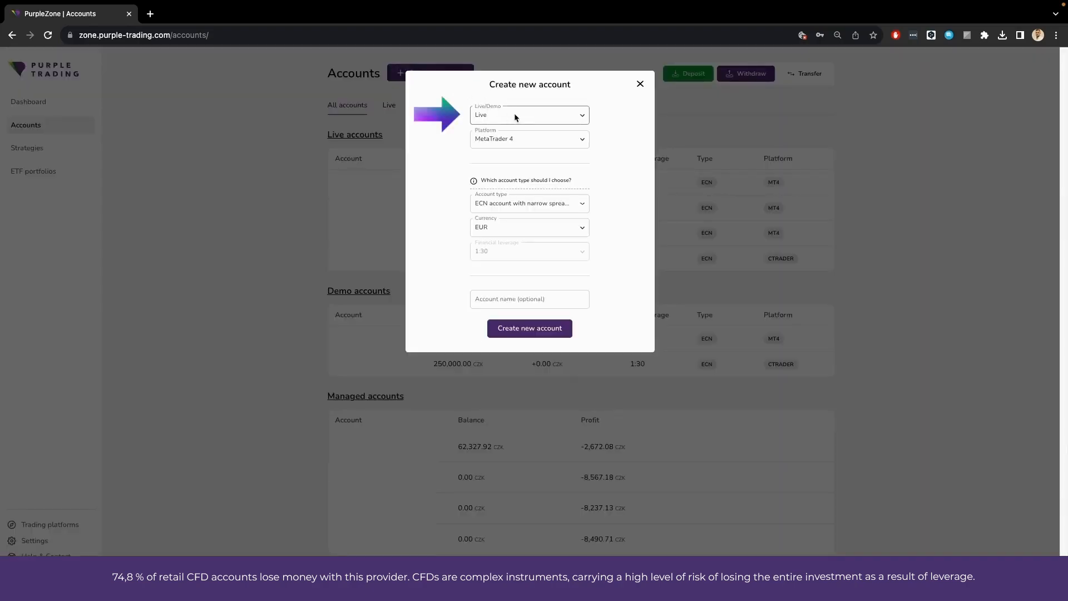
pyautogui.click(530, 115)
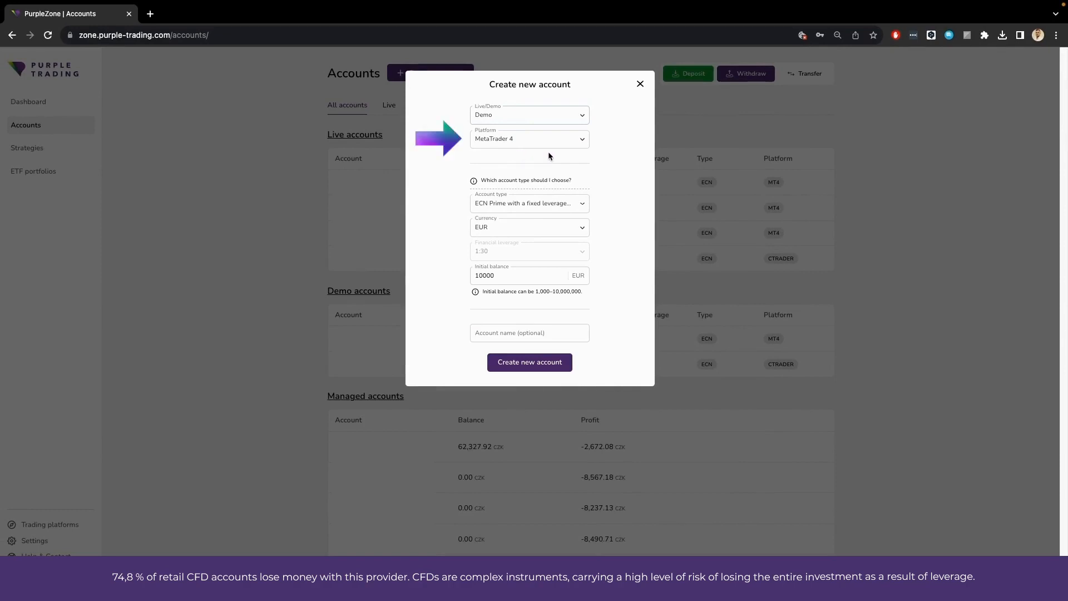
# Step: Choose the cTrader platform with the ECN Prime fixed-leverage (ESMA) account type
pyautogui.click(528, 139)
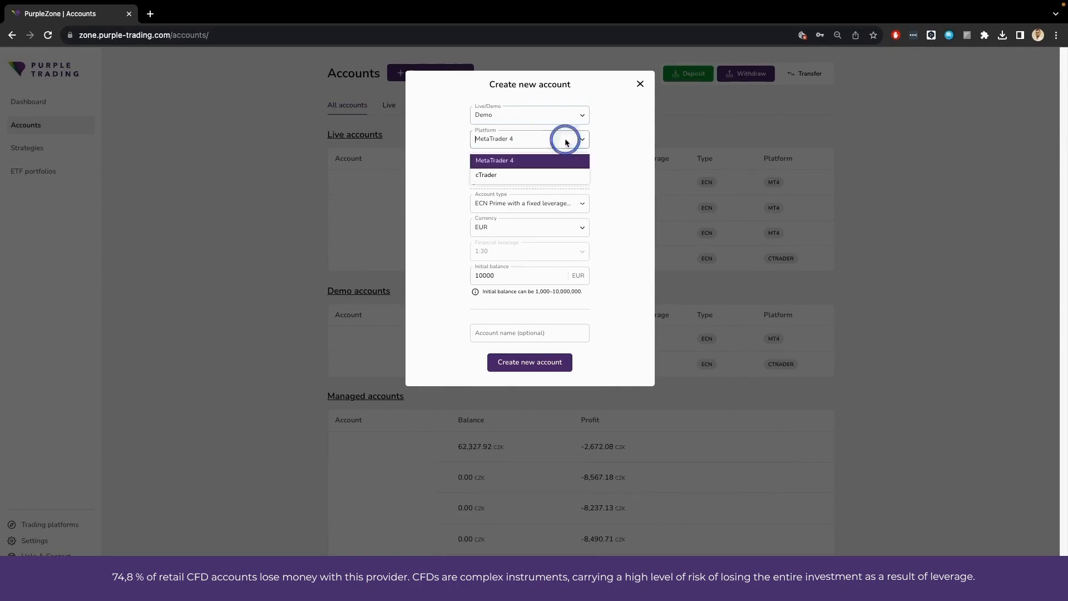
pyautogui.moveTo(565, 140)
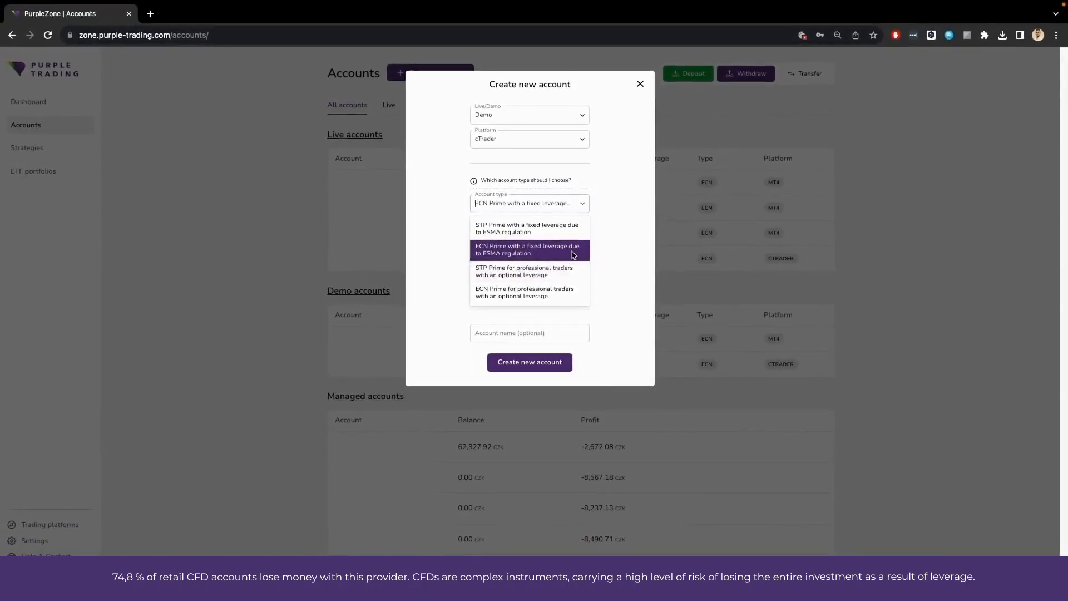
pyautogui.click(527, 250)
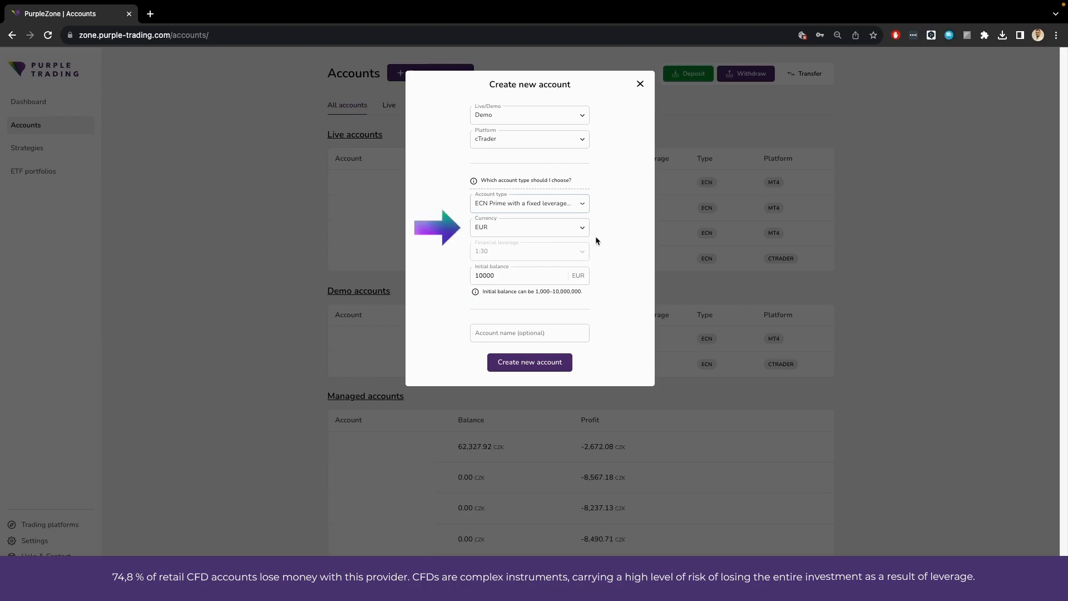
pyautogui.click(530, 227)
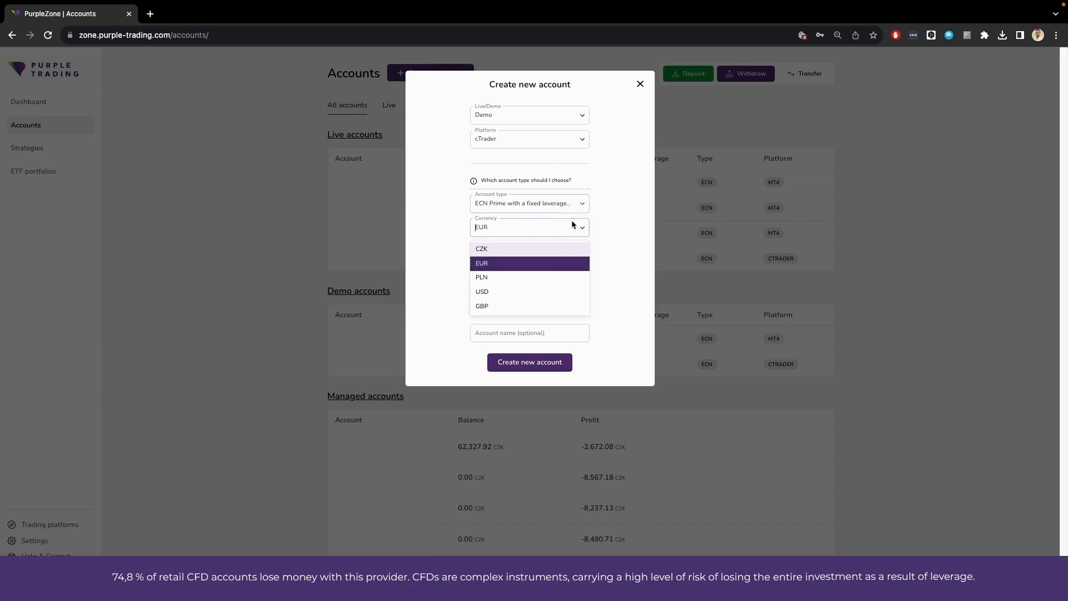
# Step: Set the account currency to CZK, keeping the 10000 initial balance
pyautogui.click(481, 248)
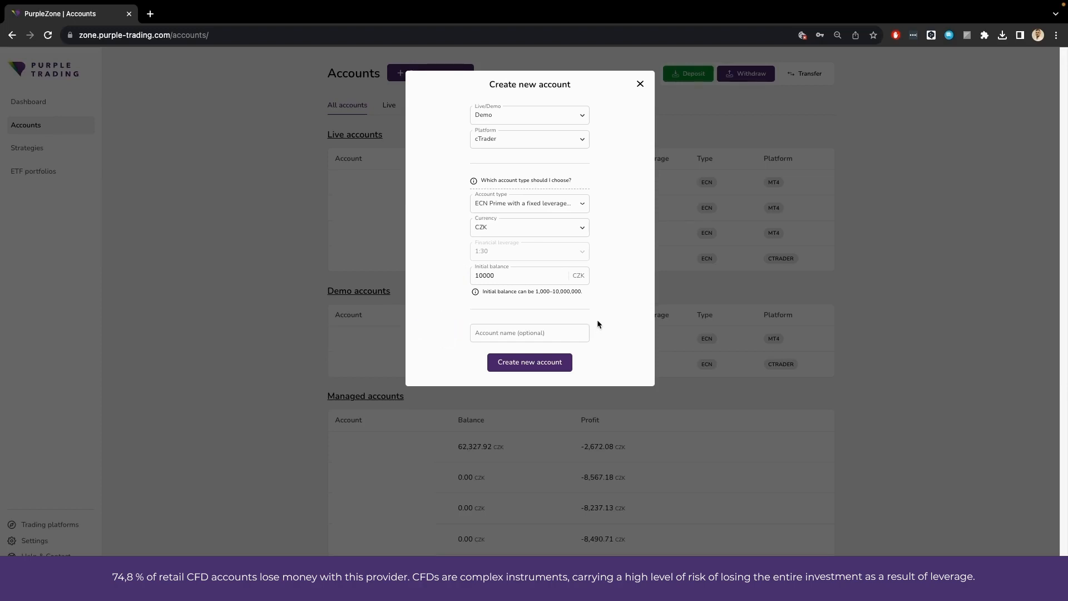
pyautogui.moveTo(612, 331)
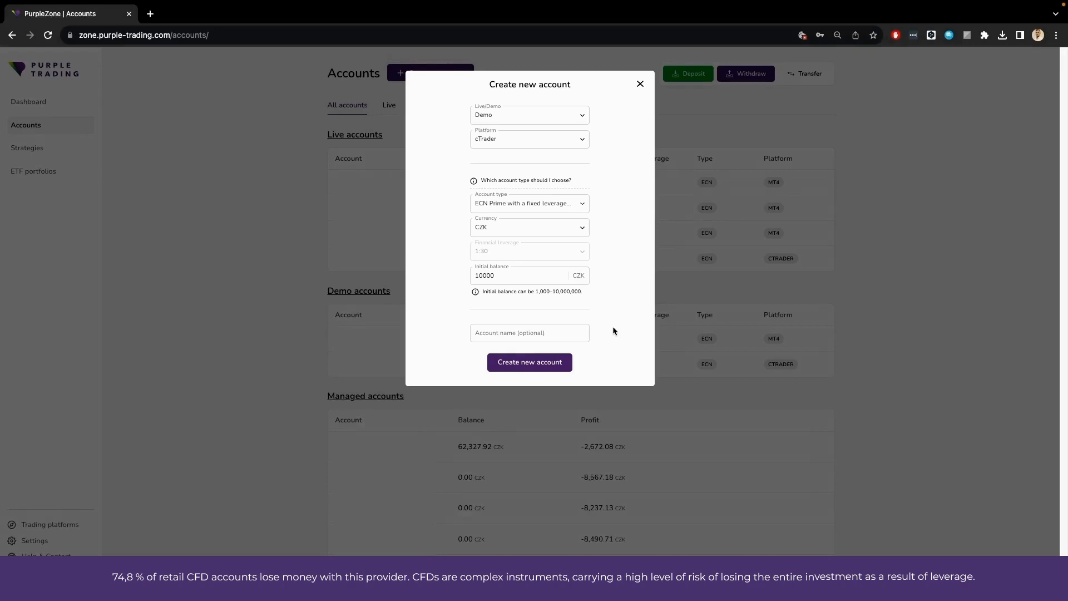